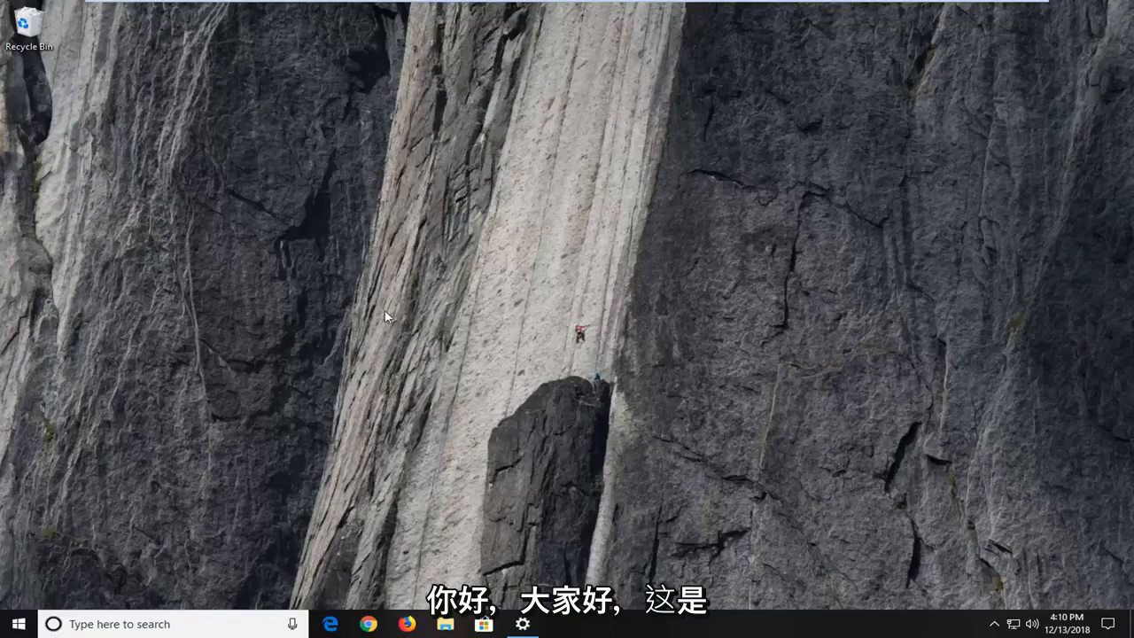
mouse_move(382, 312)
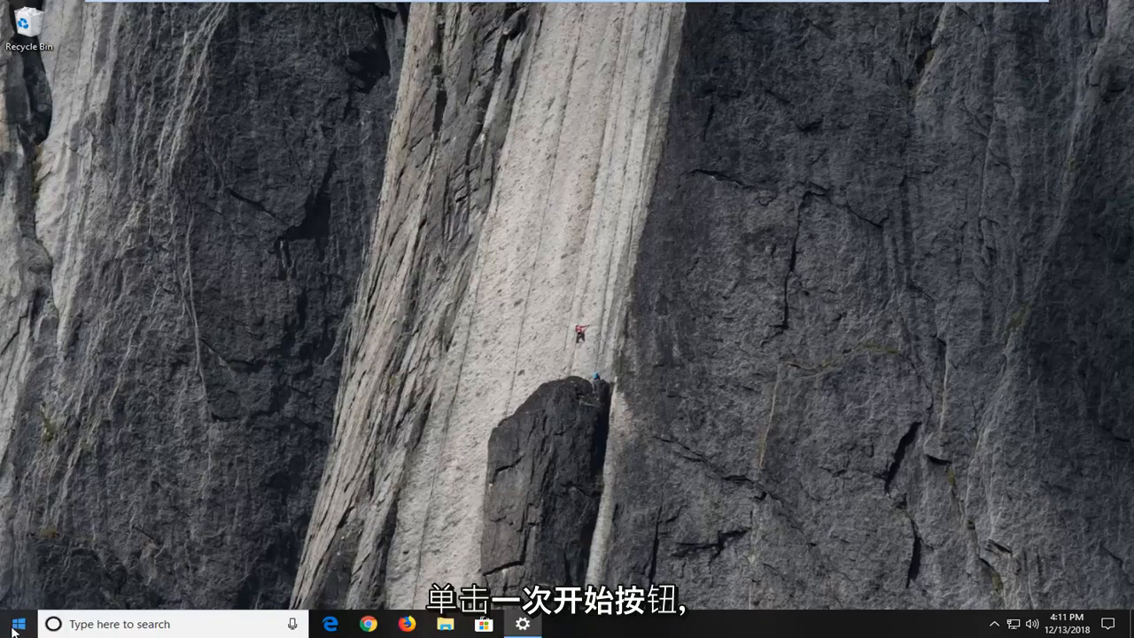
Step: Launch Windows Settings from the Start menu's gear icon
left_click(14, 624)
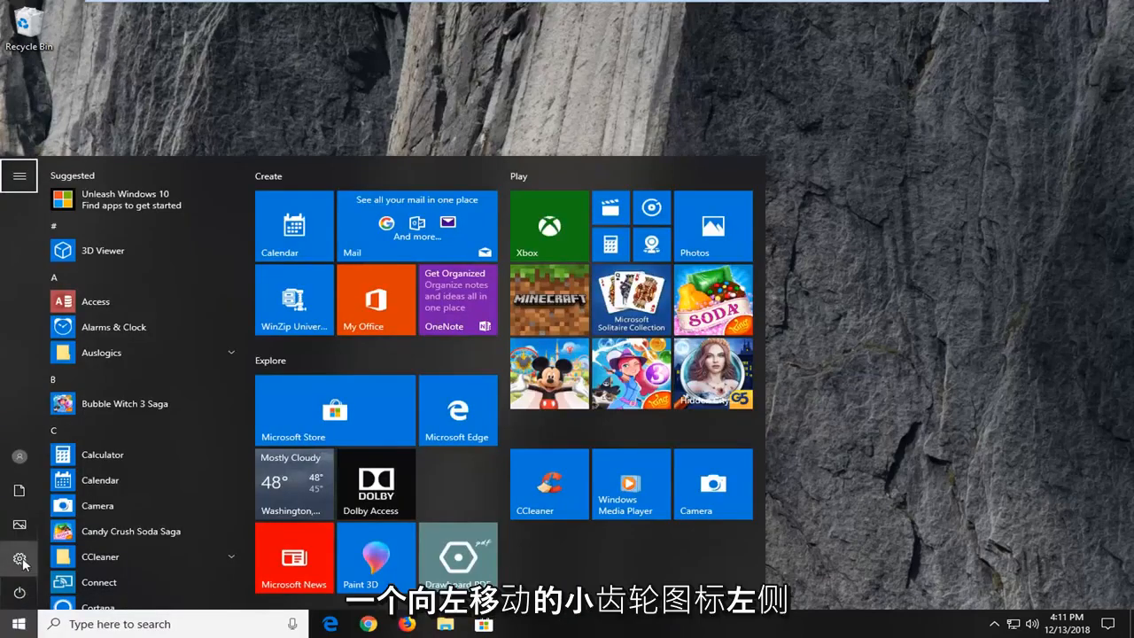
mouse_move(19, 560)
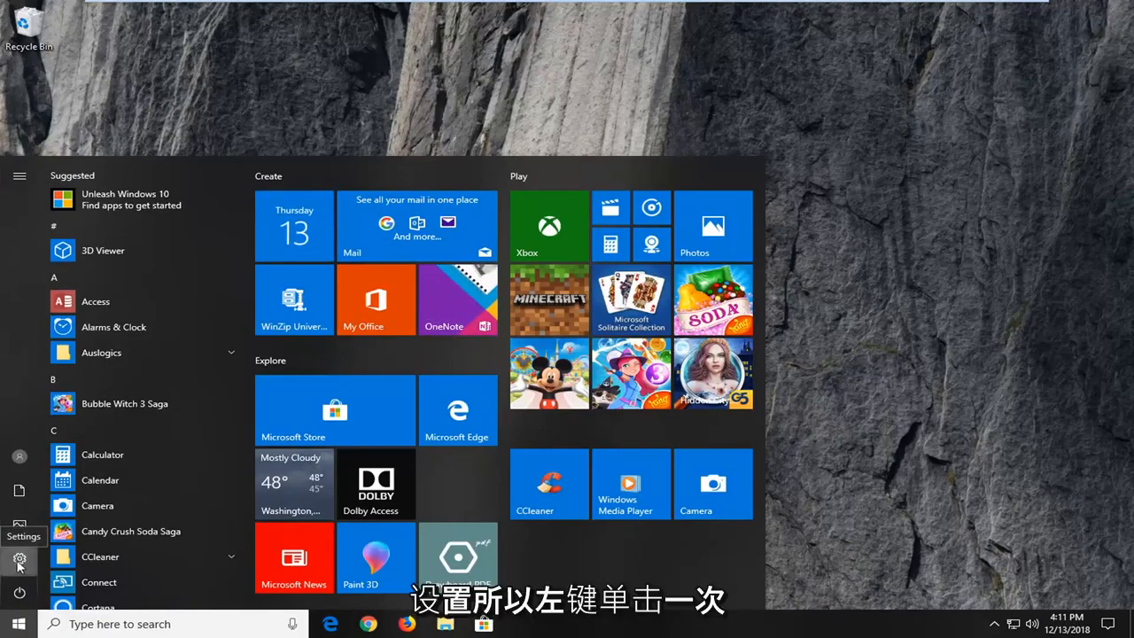
left_click(20, 560)
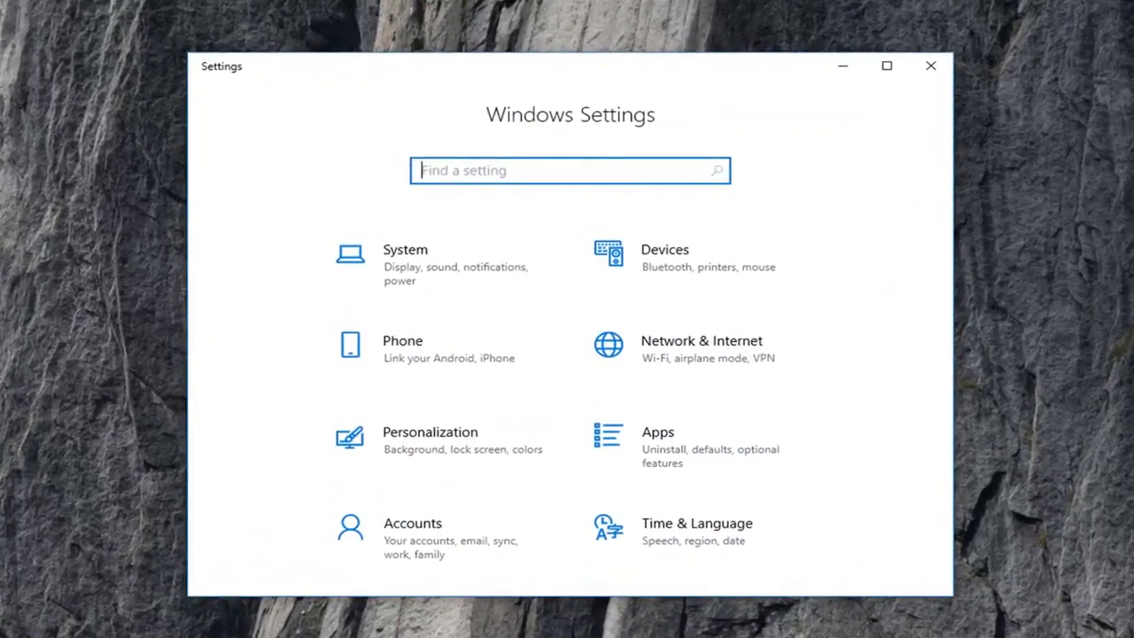
Step: Navigate to Privacy, then the Microphone app-permissions page
scroll("down", 3)
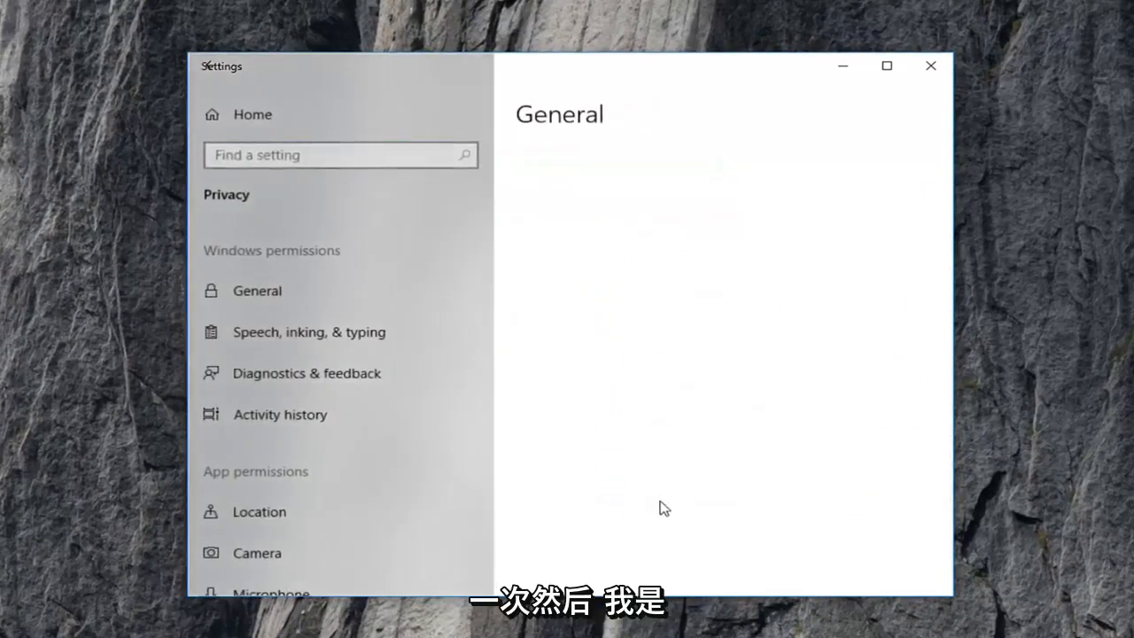
left_click(257, 291)
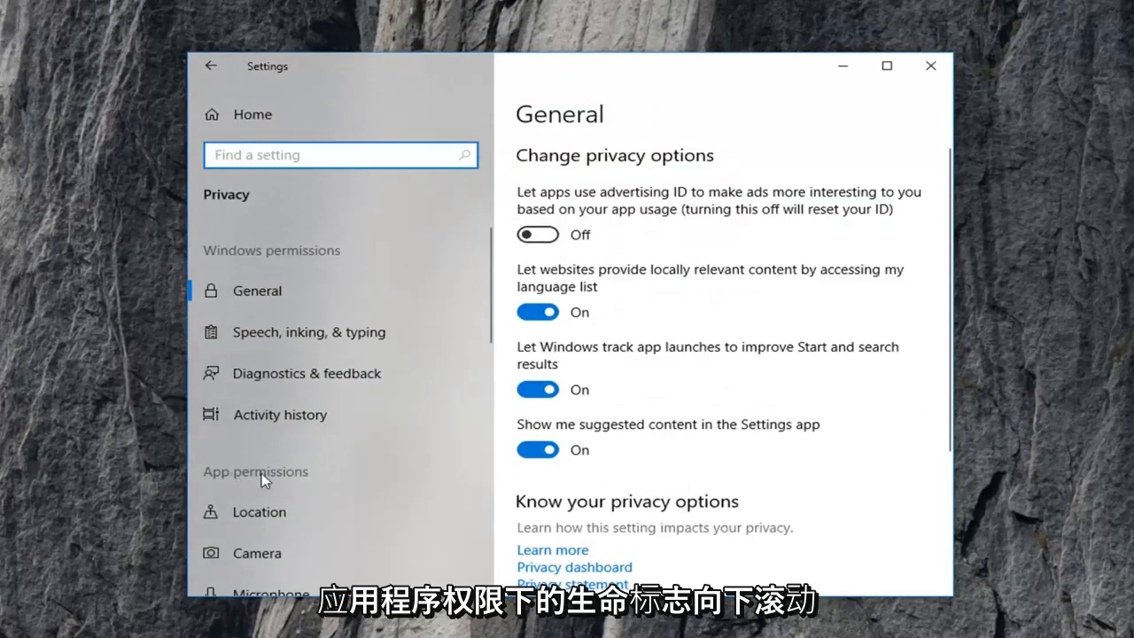
scroll("down", 3)
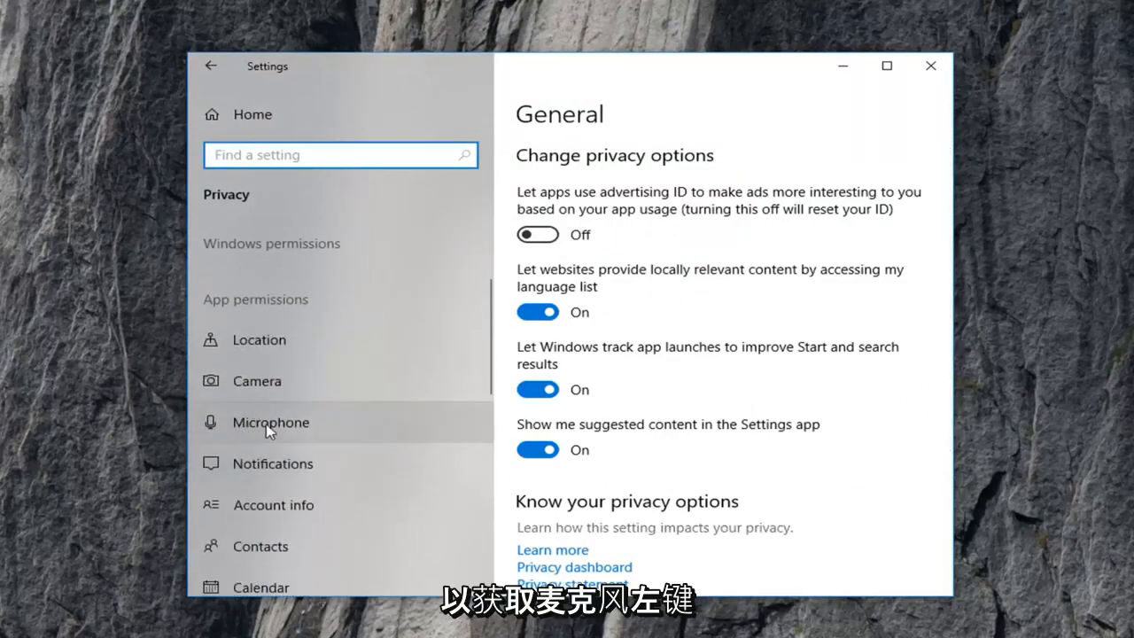
left_click(270, 422)
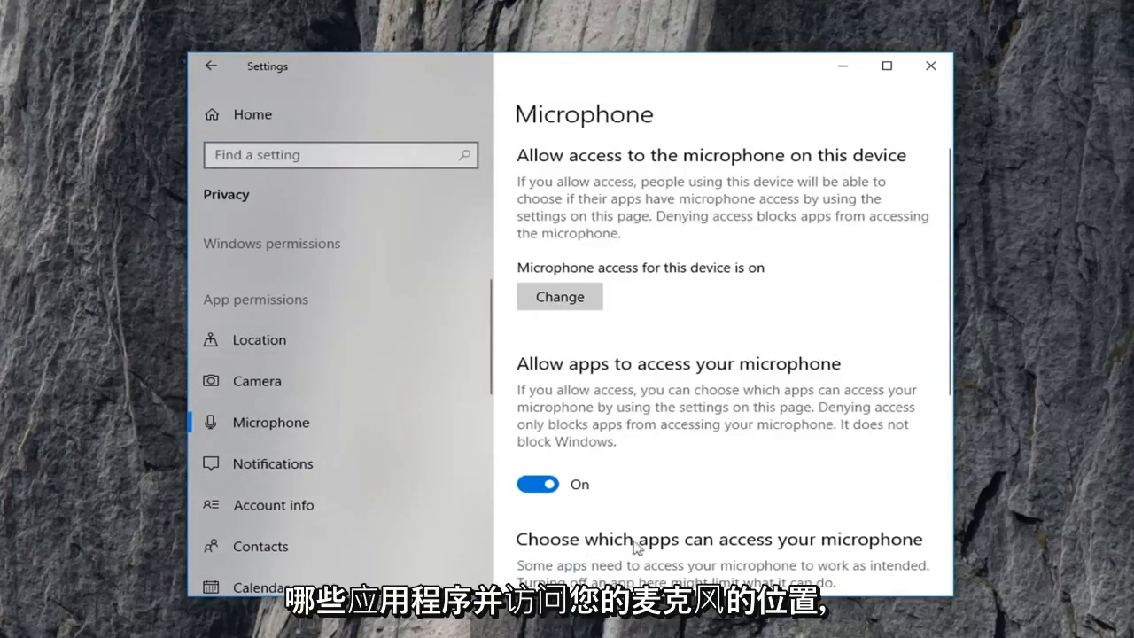
mouse_move(823, 439)
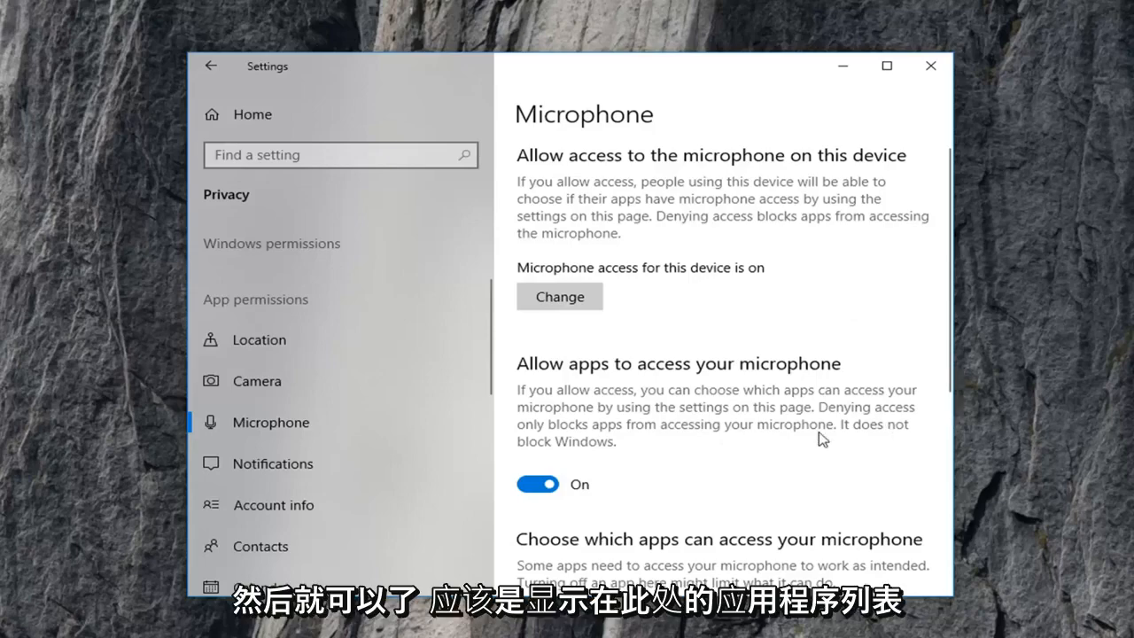
Step: Switch Voice Recorder's microphone access On, then close the Settings window
scroll("down", 3)
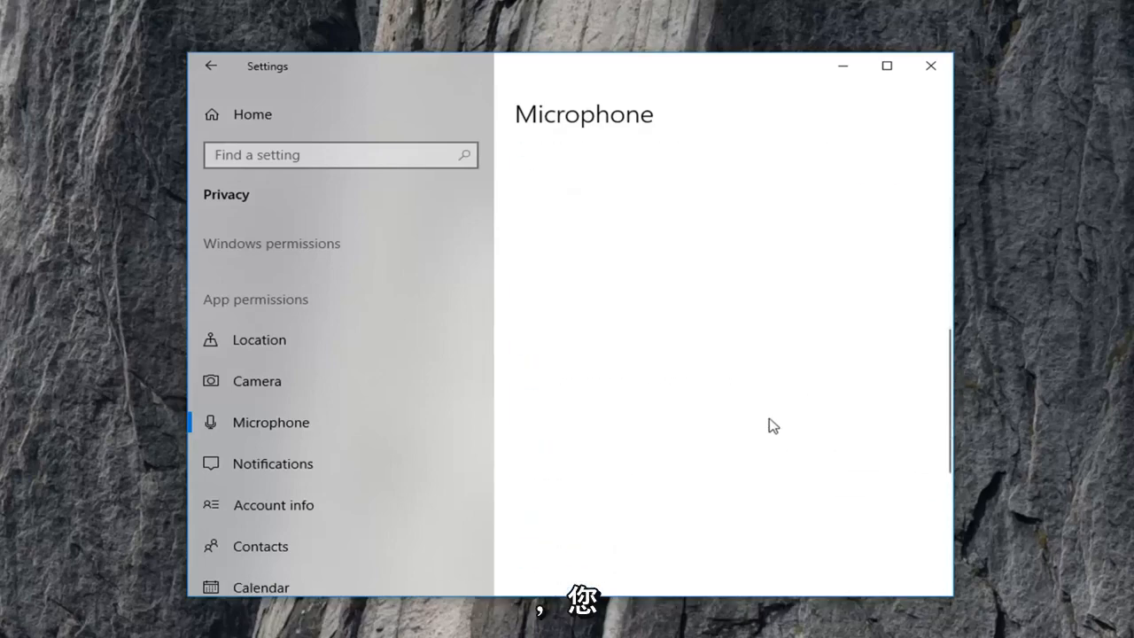
scroll("down", 3)
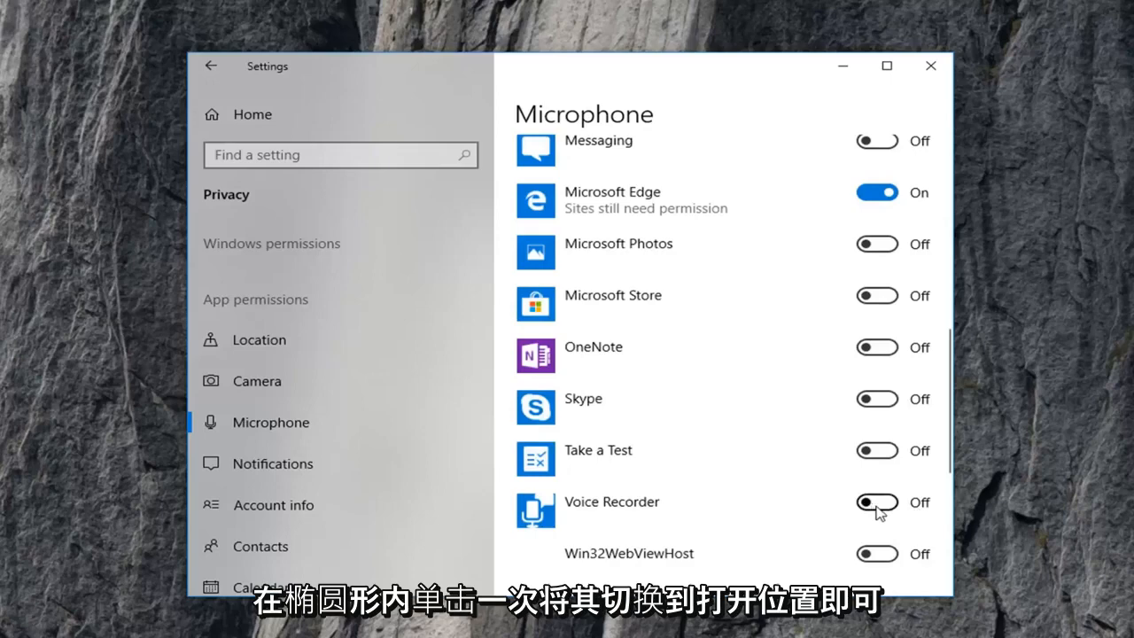
left_click(877, 504)
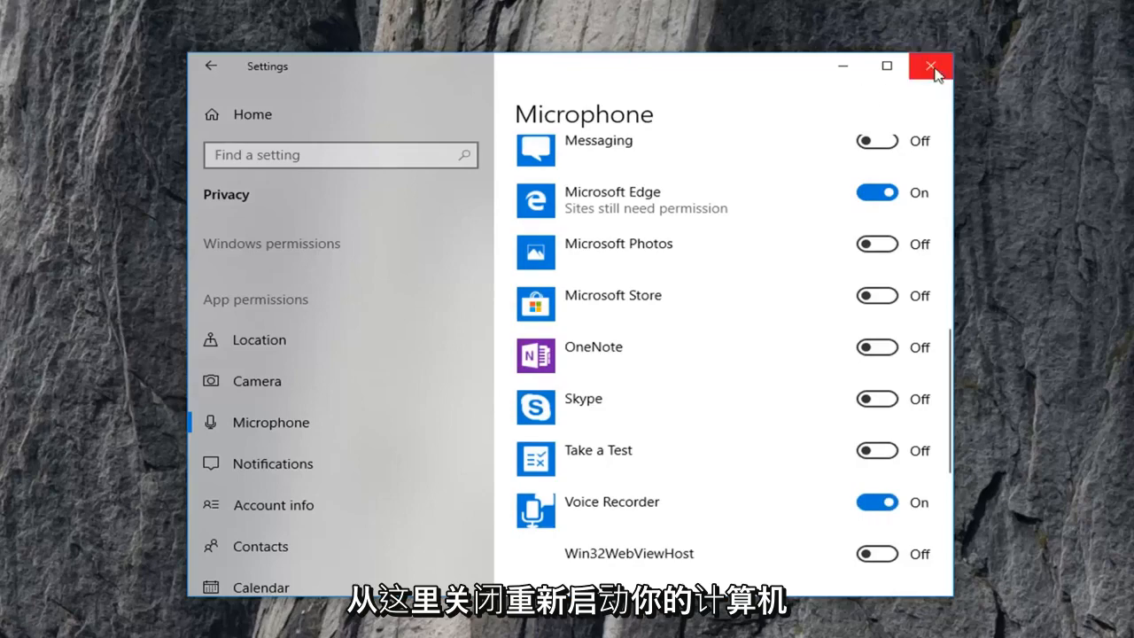
left_click(929, 66)
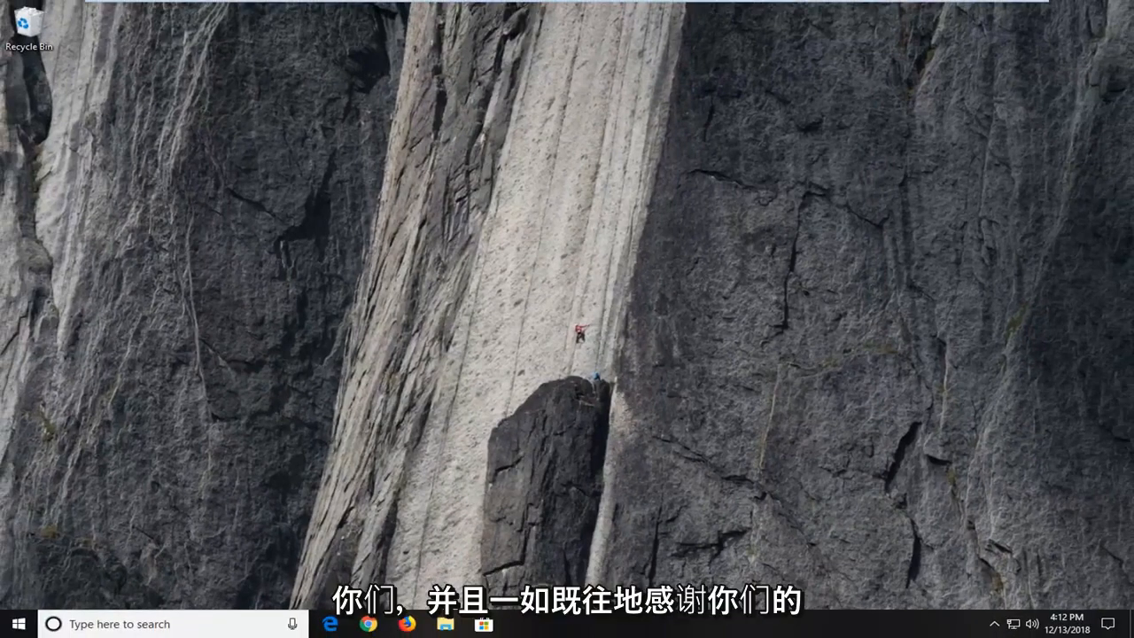